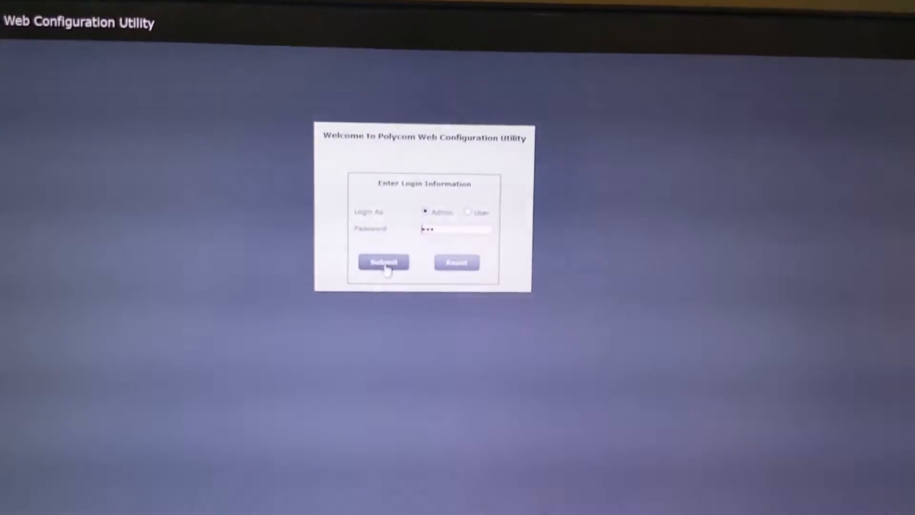
Log in as admin to see the Trio 8800 home page with UC software 5.4.0.12541.
click(383, 261)
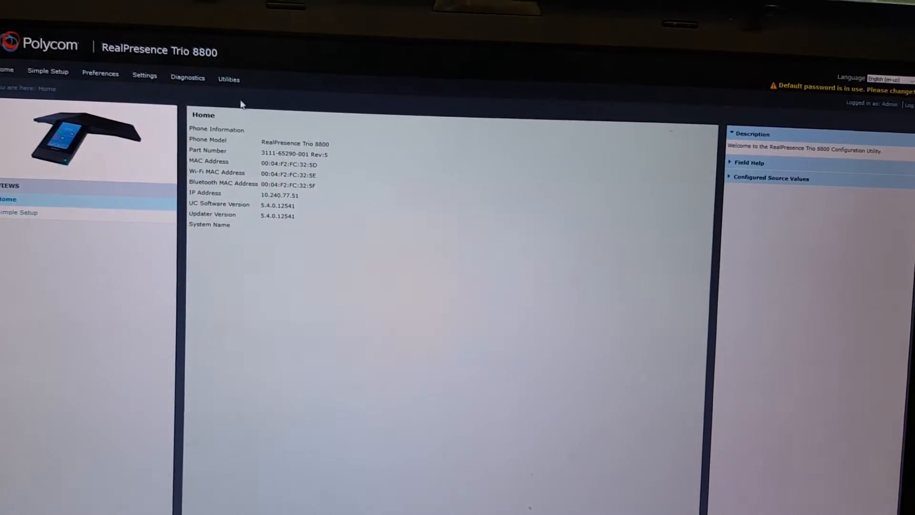
click(229, 78)
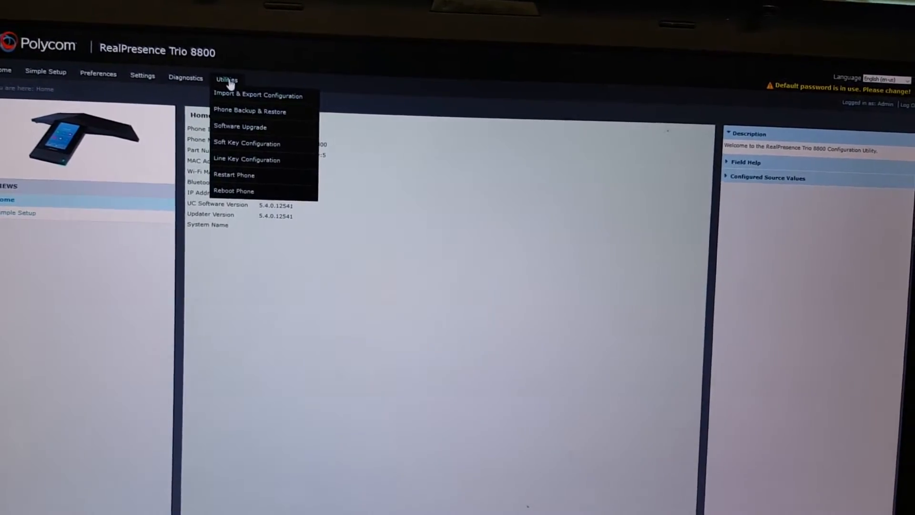
mouse_move(239, 126)
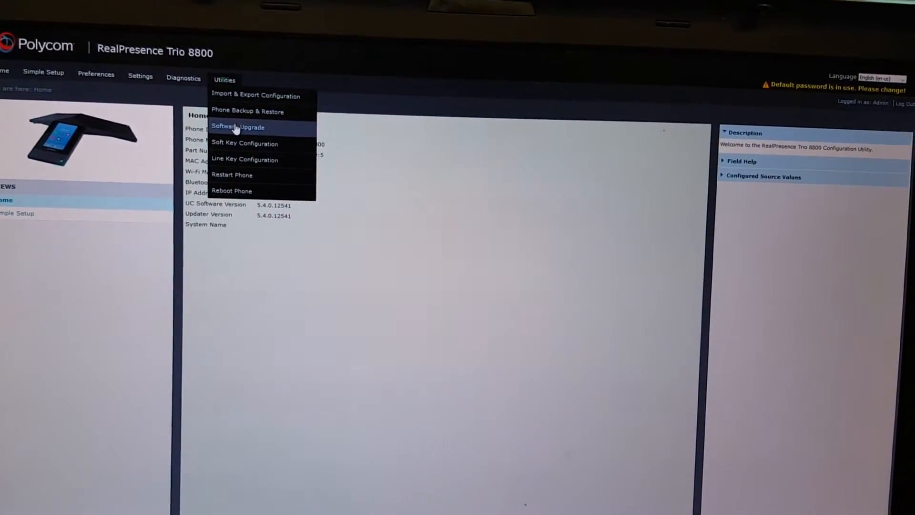
click(238, 126)
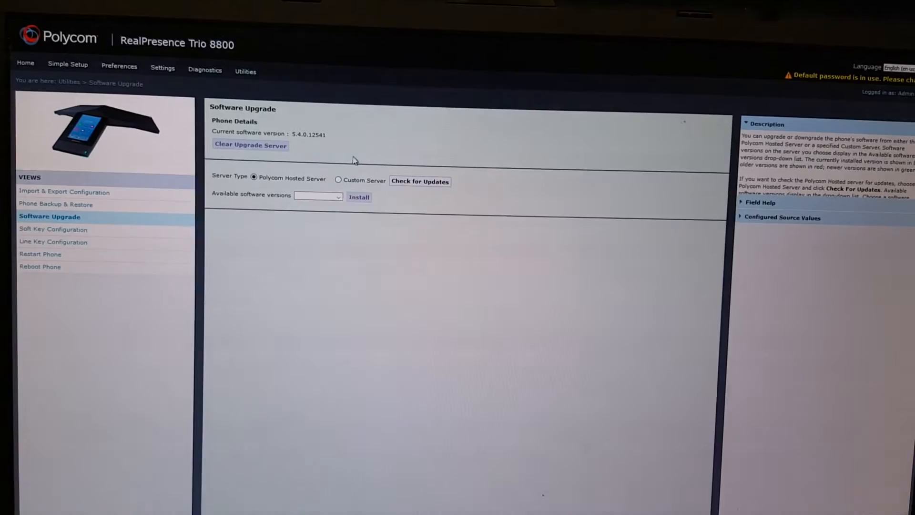
click(419, 181)
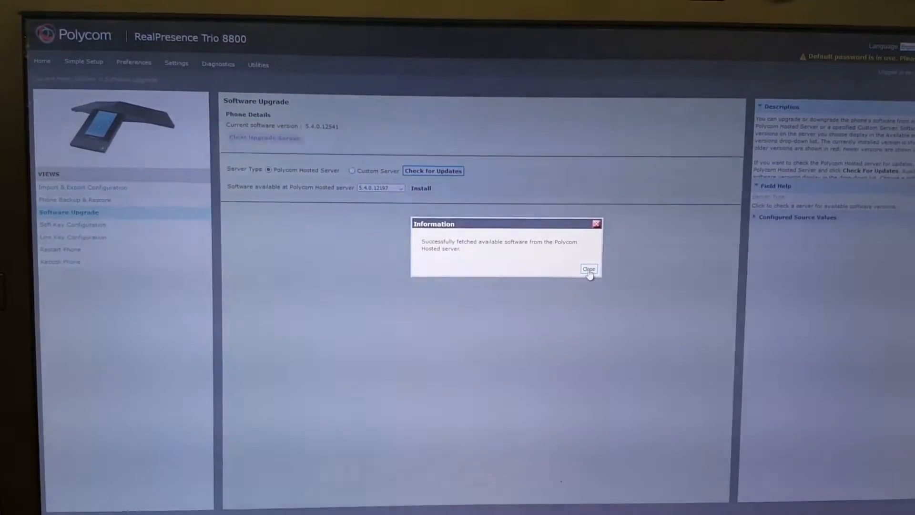
click(587, 269)
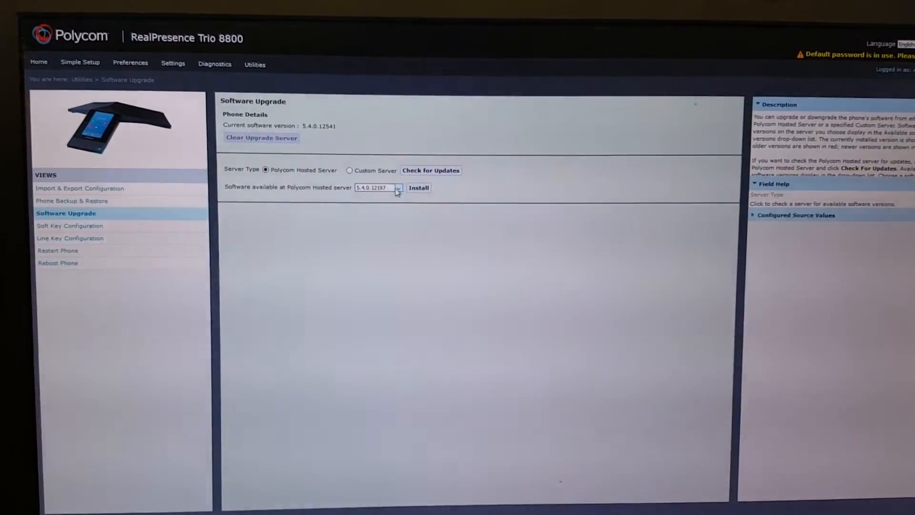
click(398, 187)
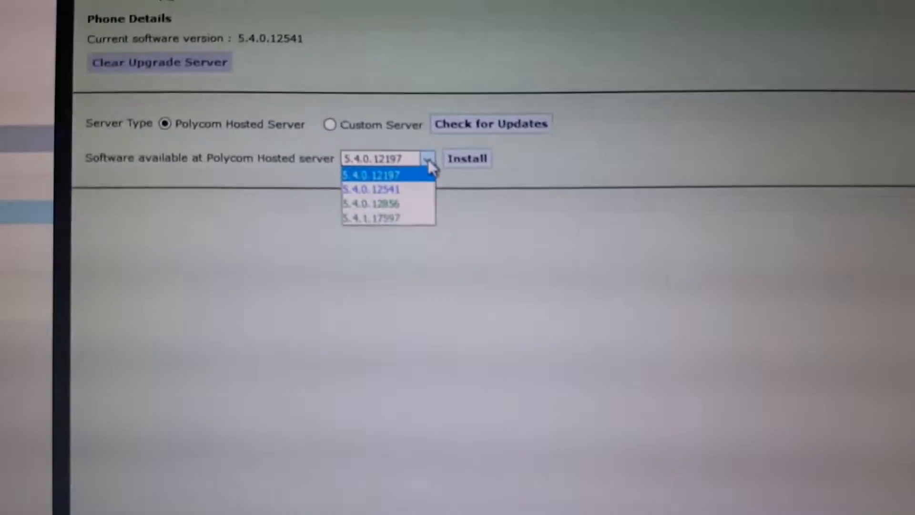
click(374, 217)
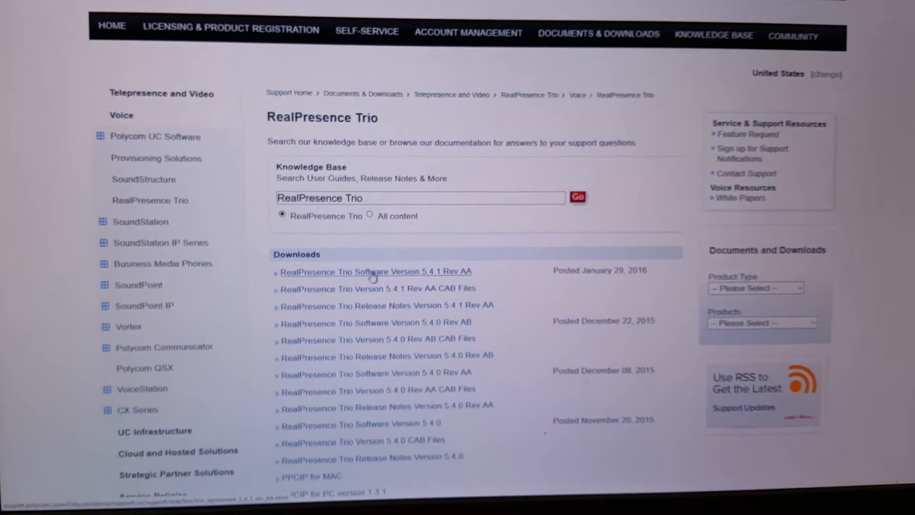
Accept the notices, EULA and export restrictions to download UC Software 5.4.1 Rev AA.
click(375, 271)
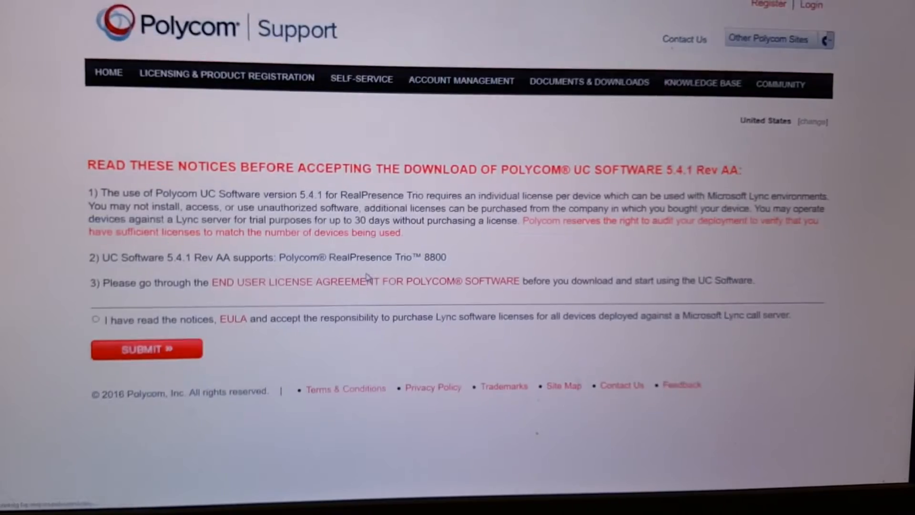
scroll(down, 3)
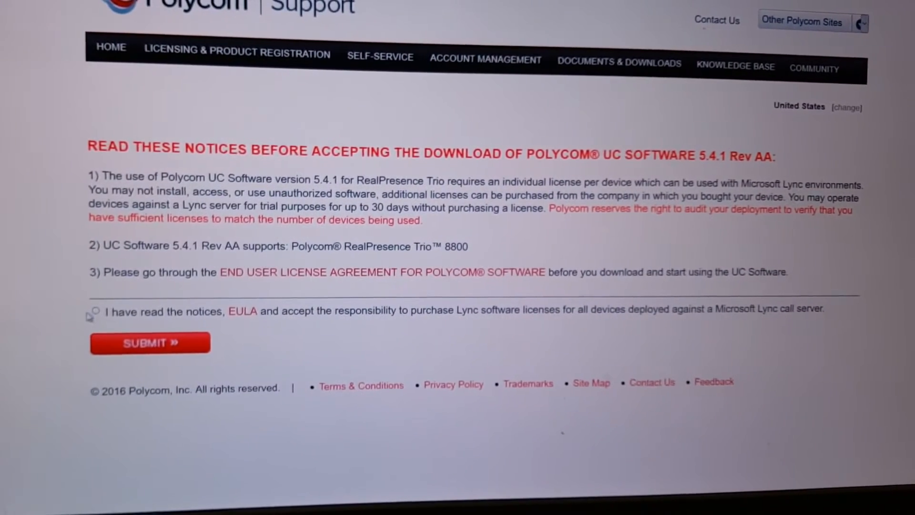
click(93, 311)
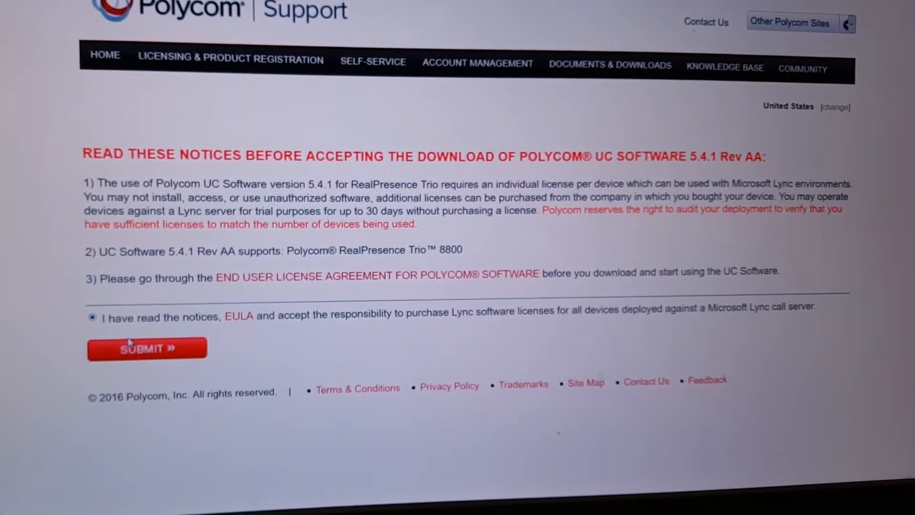
click(147, 348)
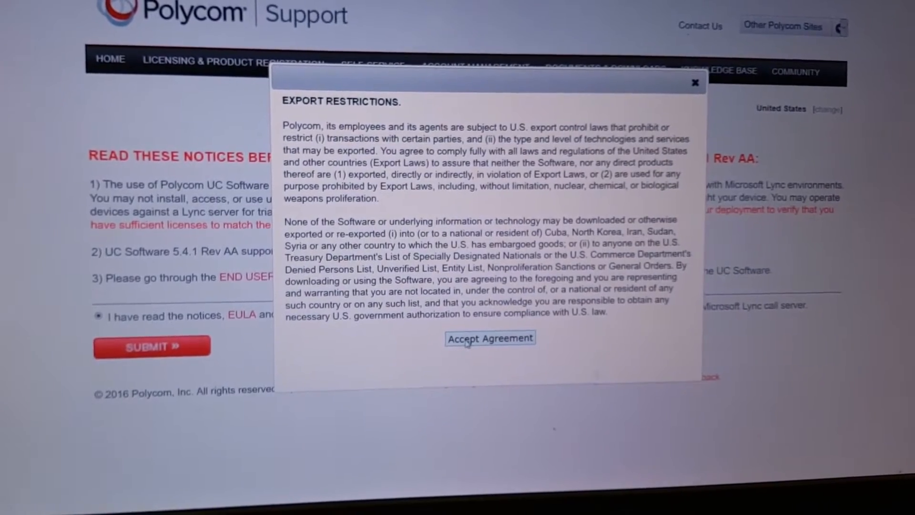
click(490, 338)
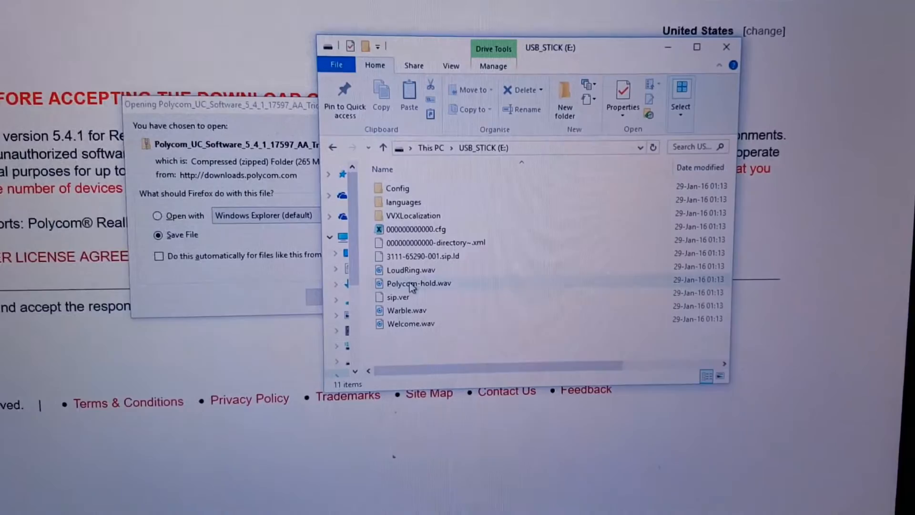
Select the 3111-65290-001.sip.ld firmware and 000000000000.cfg files on USB_STICK (E:).
click(418, 253)
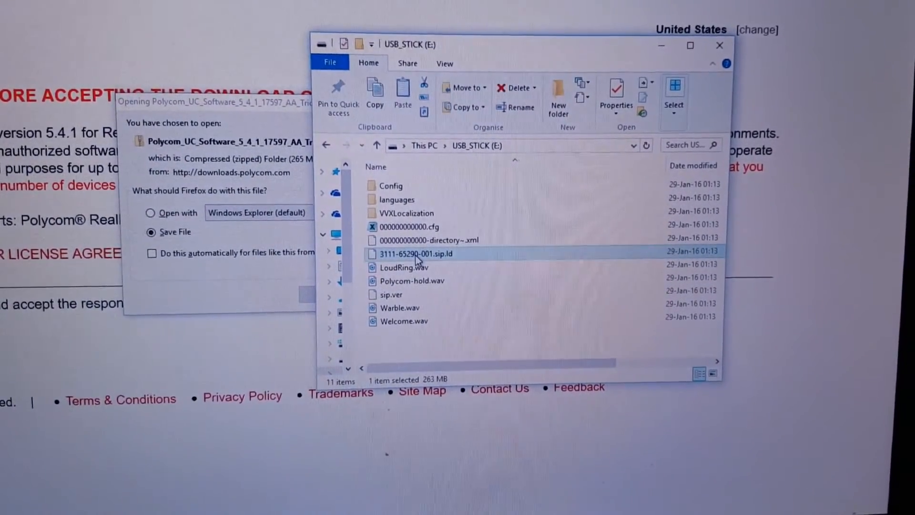
mouse_move(461, 262)
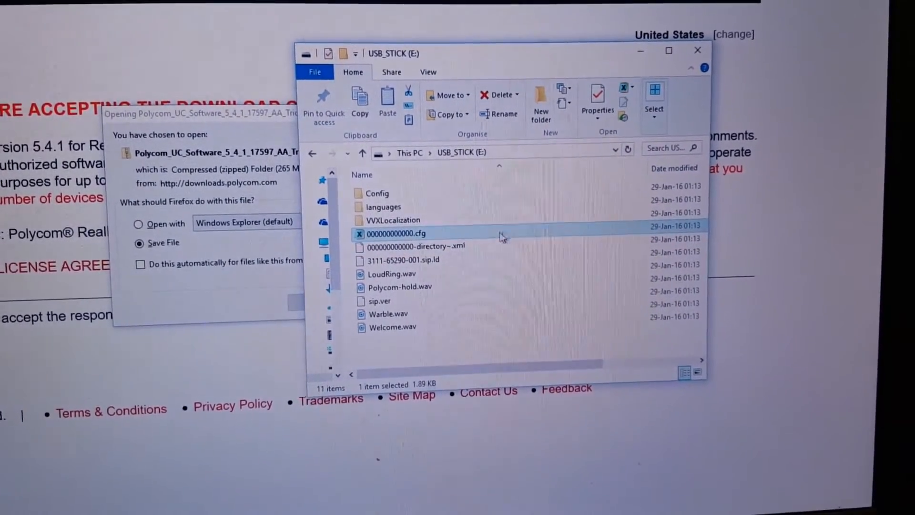
click(401, 260)
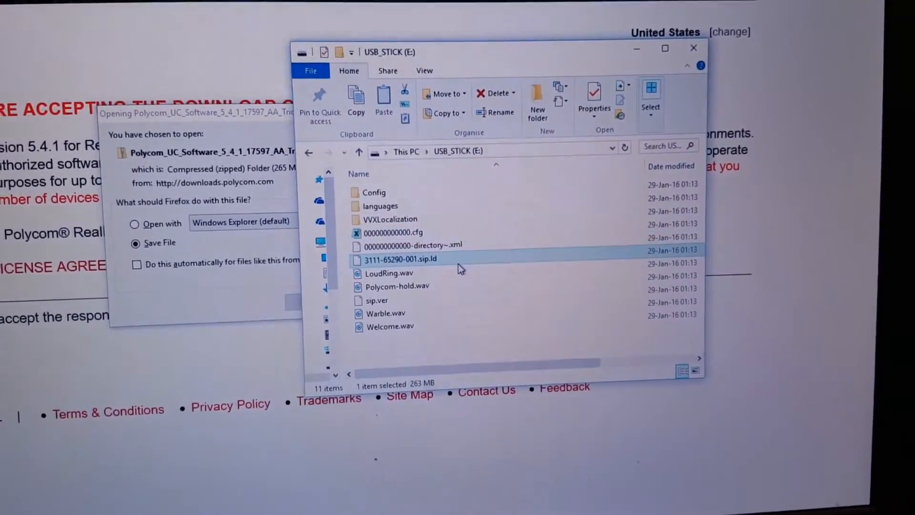
double_click(400, 259)
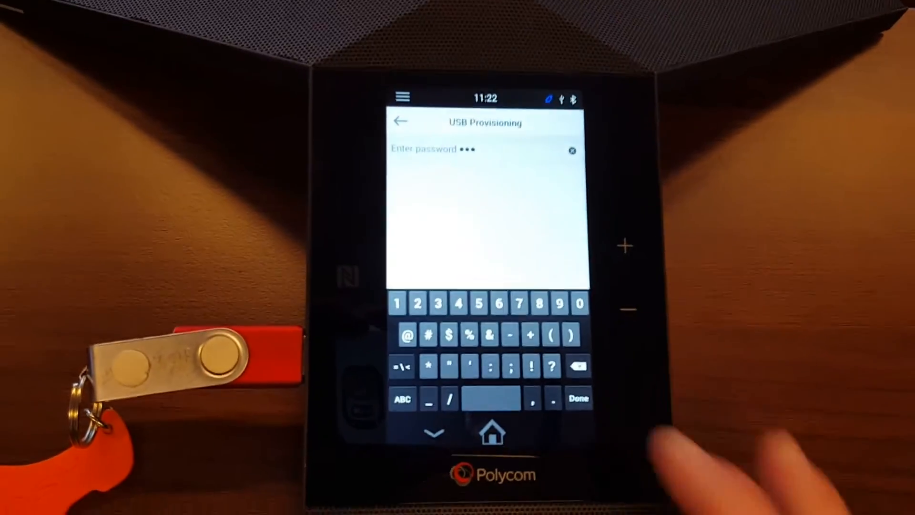
Submit the USB provisioning password and confirm the provisioning update on the Trio.
click(578, 398)
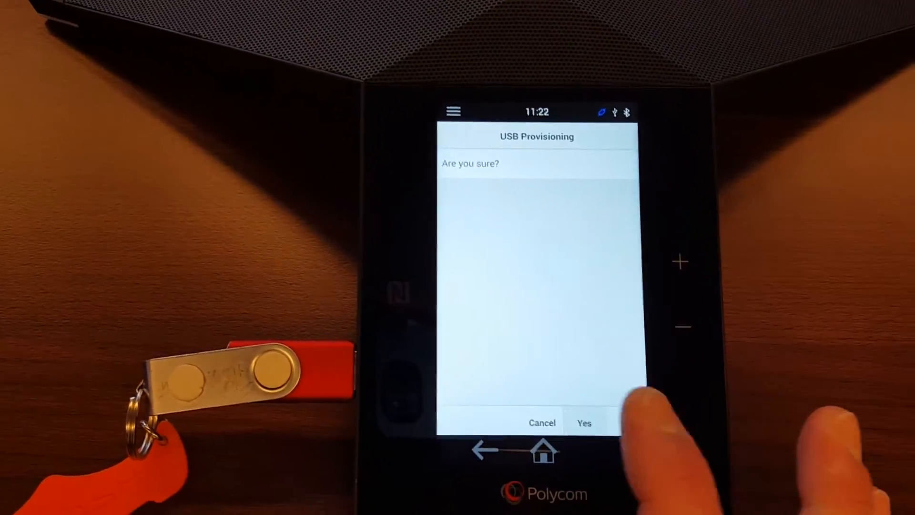
click(583, 423)
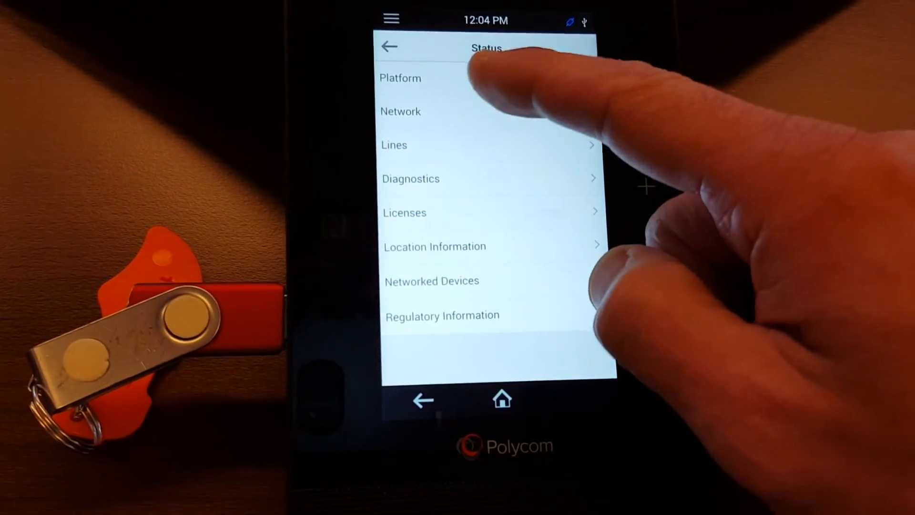
View Platform > Application > Main details to confirm version 5.4.1.17597 is installed.
click(400, 78)
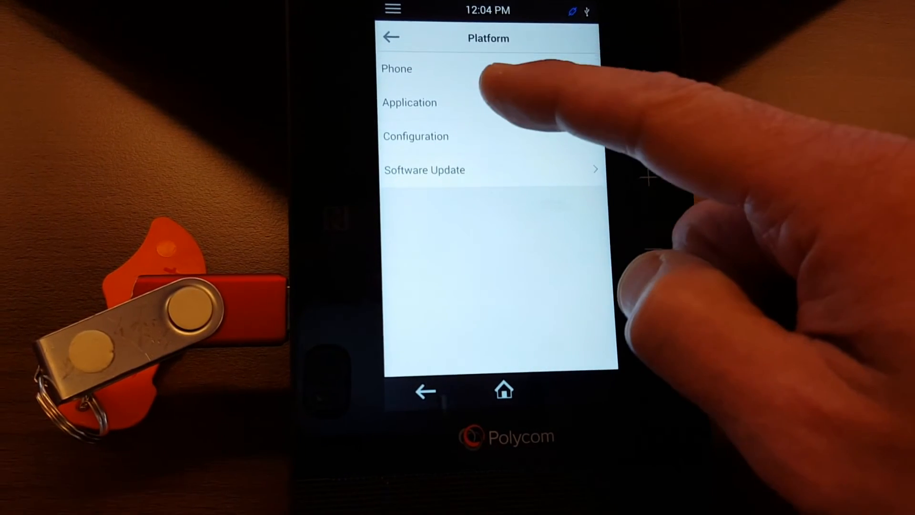
click(409, 102)
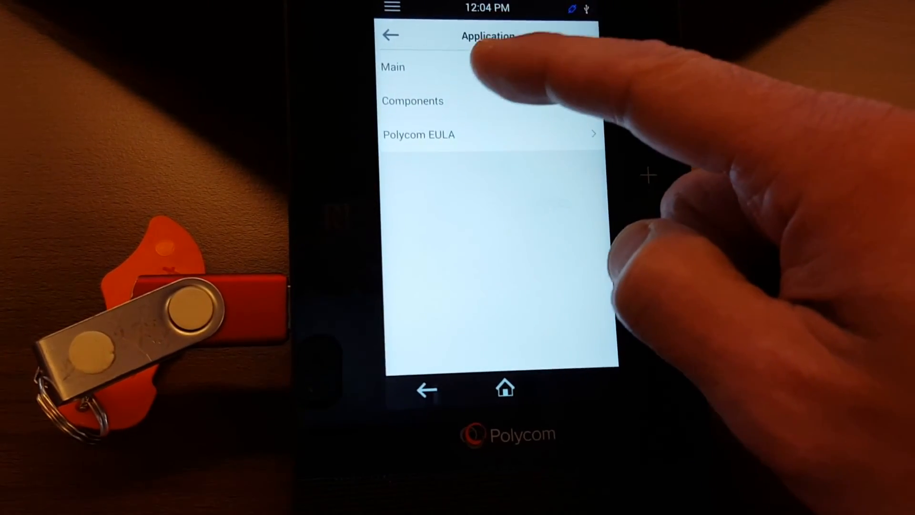
click(393, 67)
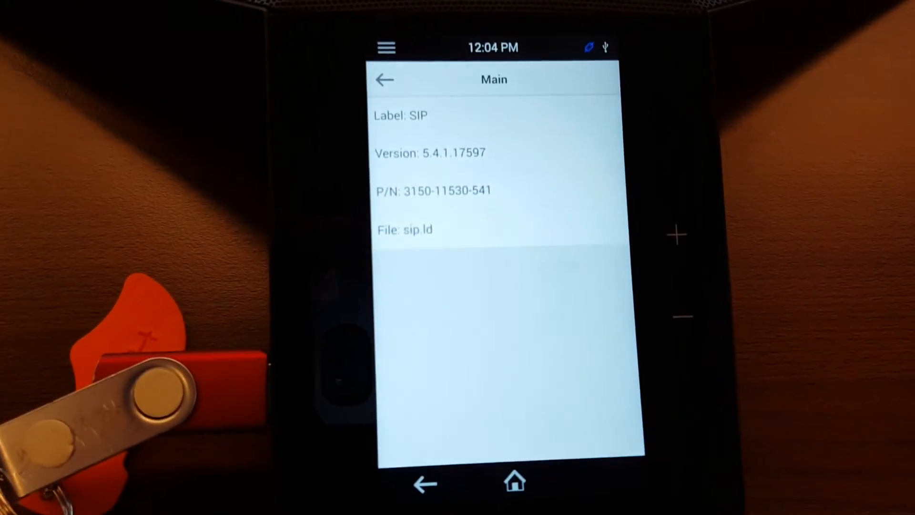